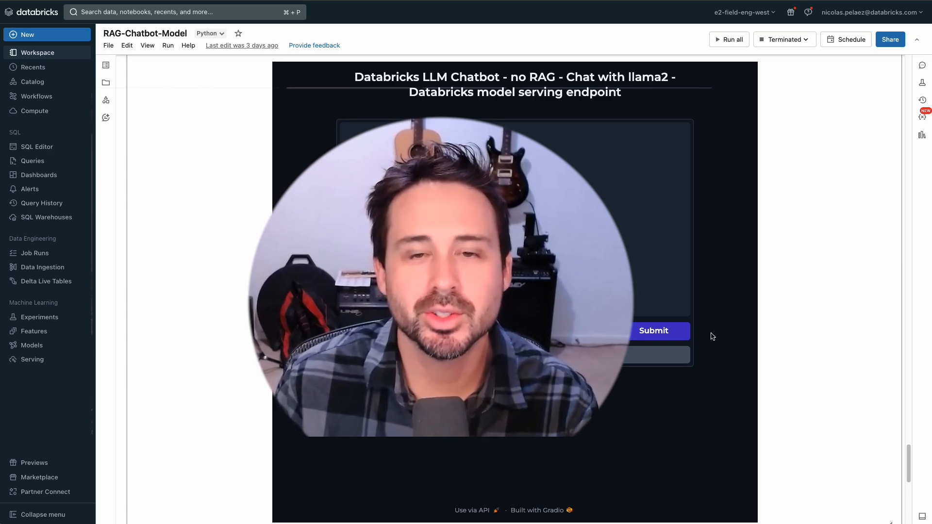
Ask the no-RAG llama2 chatbot 'Can you tell me a few of the key features of Delta Live Tables'.
click(653, 331)
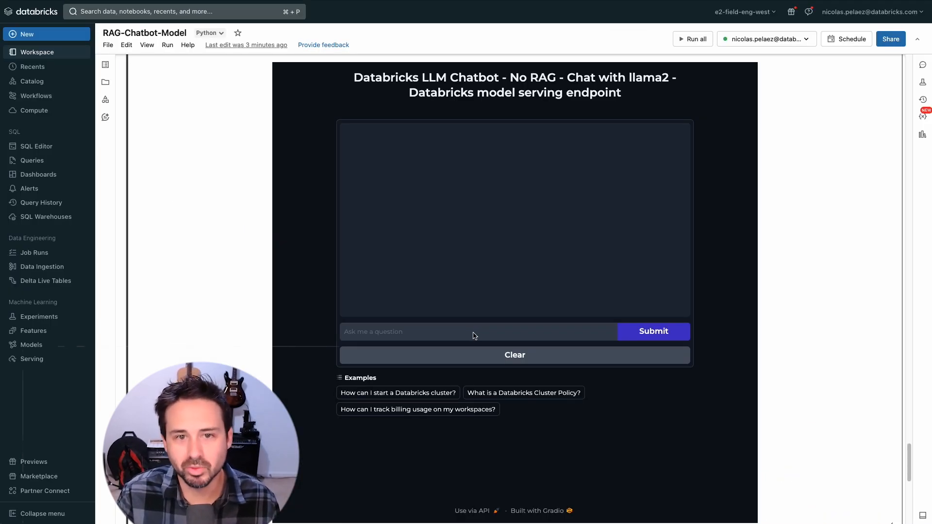
text(Can you tell me a few o)
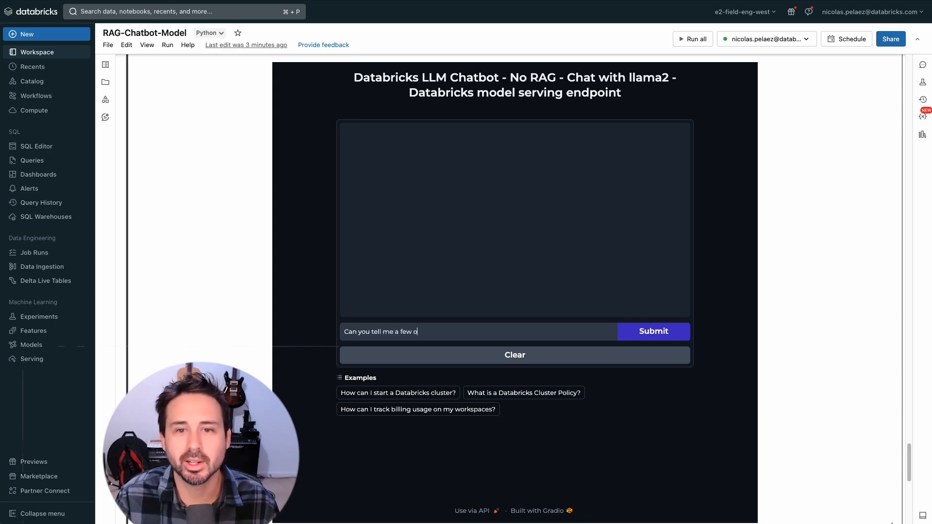
text(f the key features o)
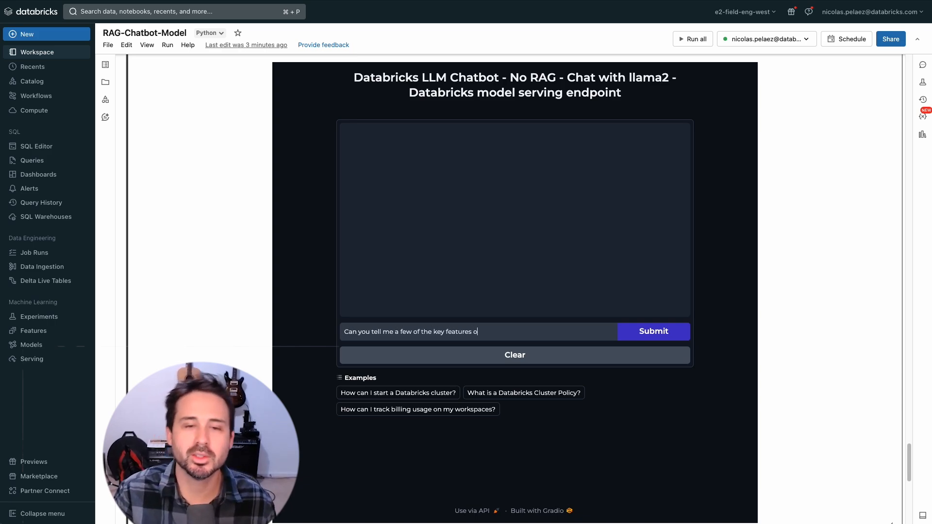
text(of Delta Live Tabl)
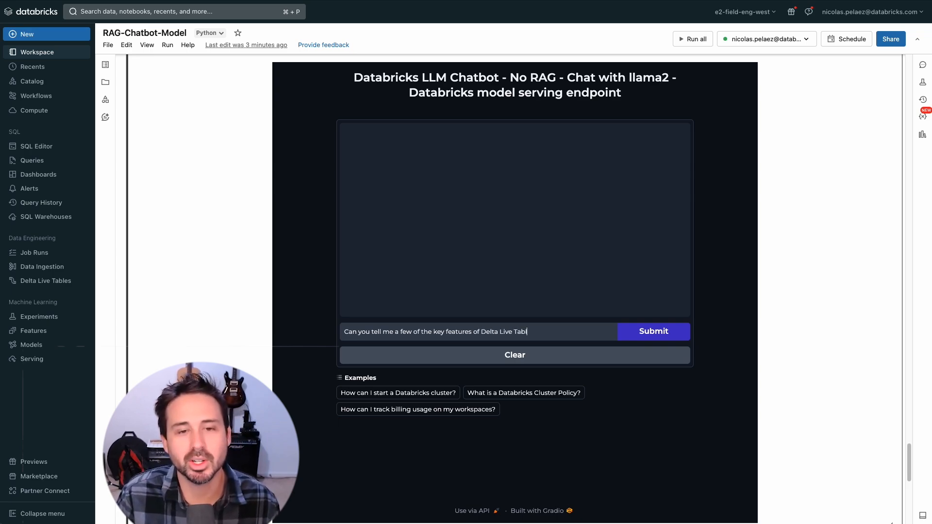
click(653, 330)
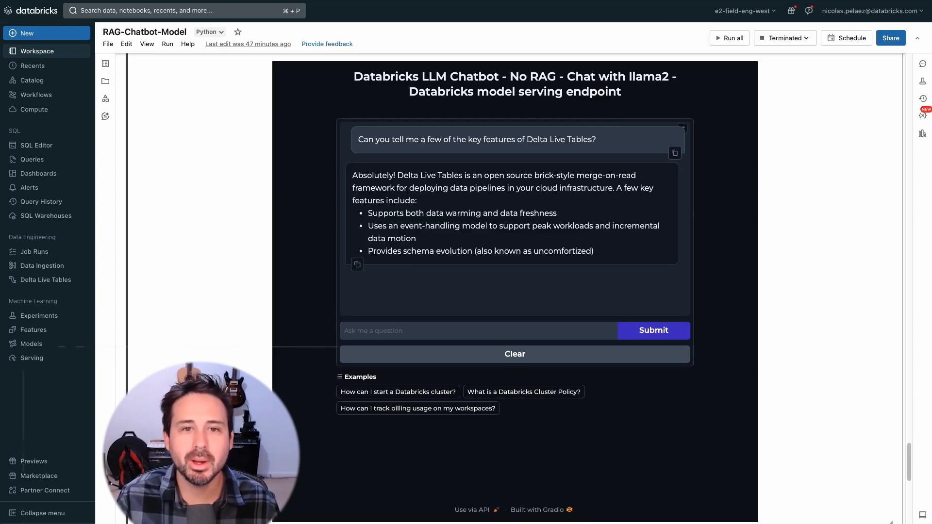
mouse_move(654, 2)
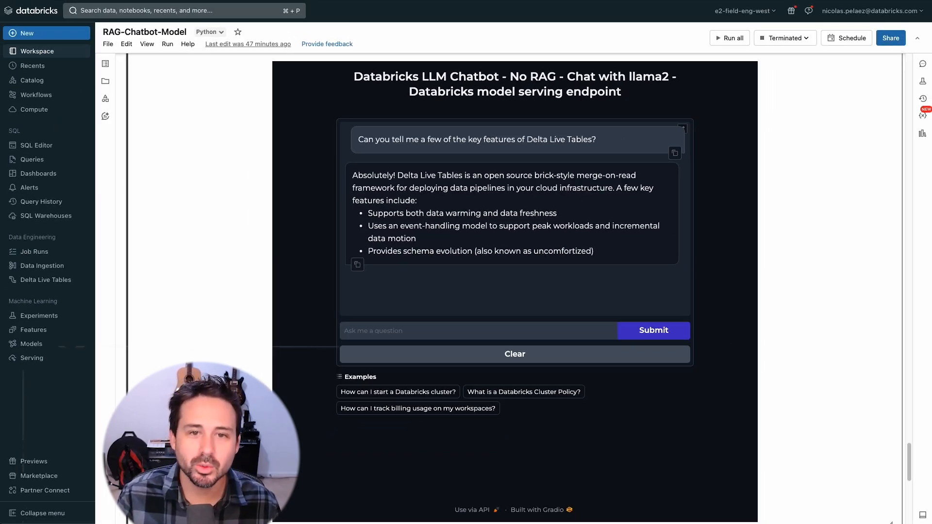
From Workflows, reach the RAG_Document_Ingest job and its latest successful run's output.
click(35, 94)
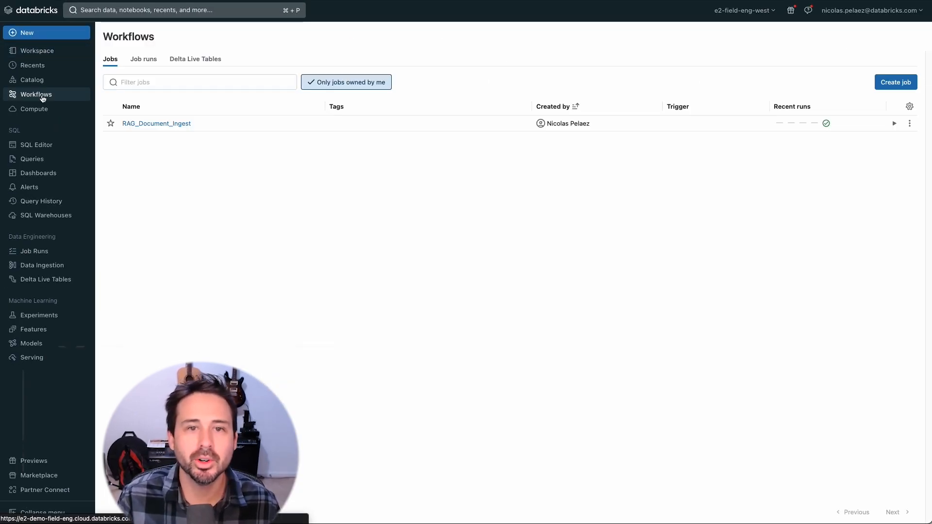
mouse_move(157, 124)
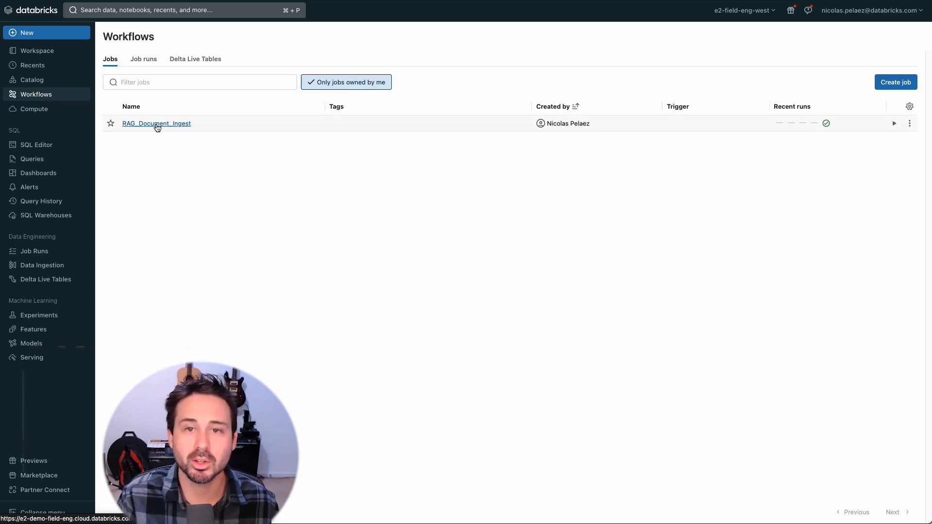
click(155, 124)
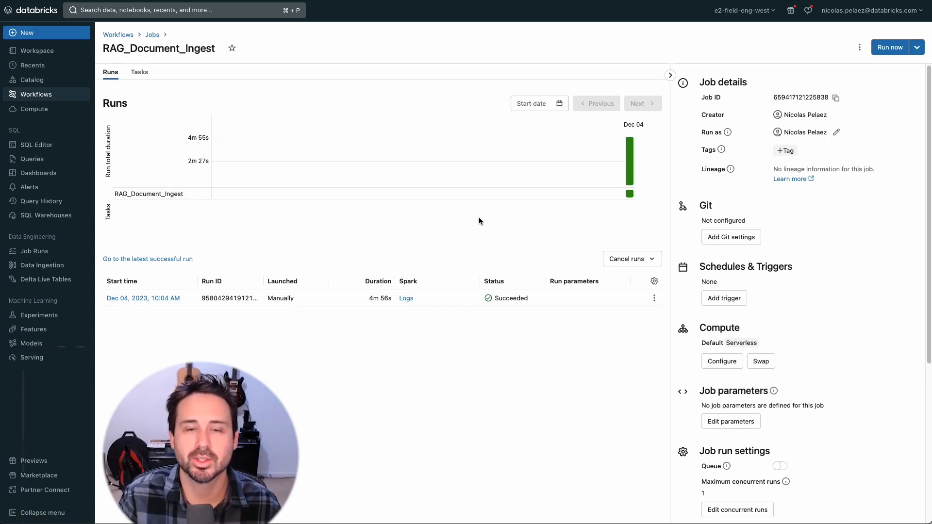
mouse_move(629, 166)
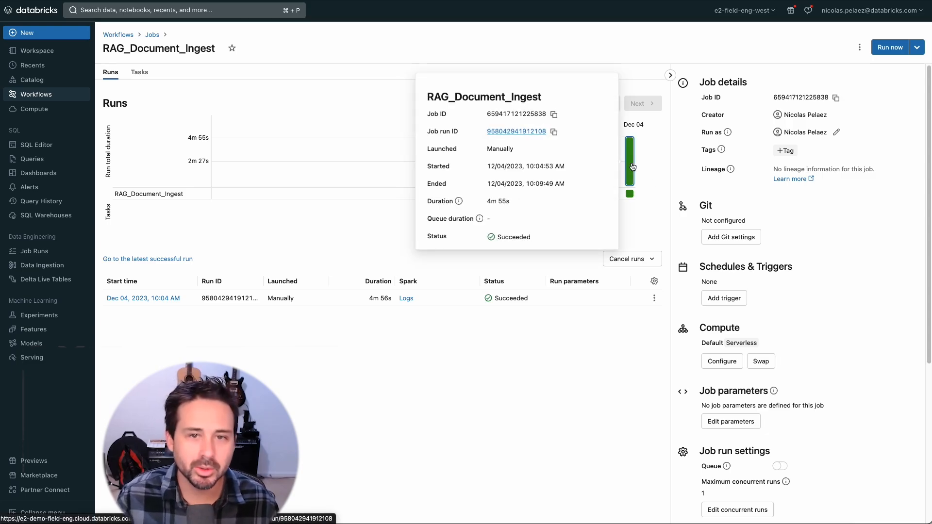
click(515, 131)
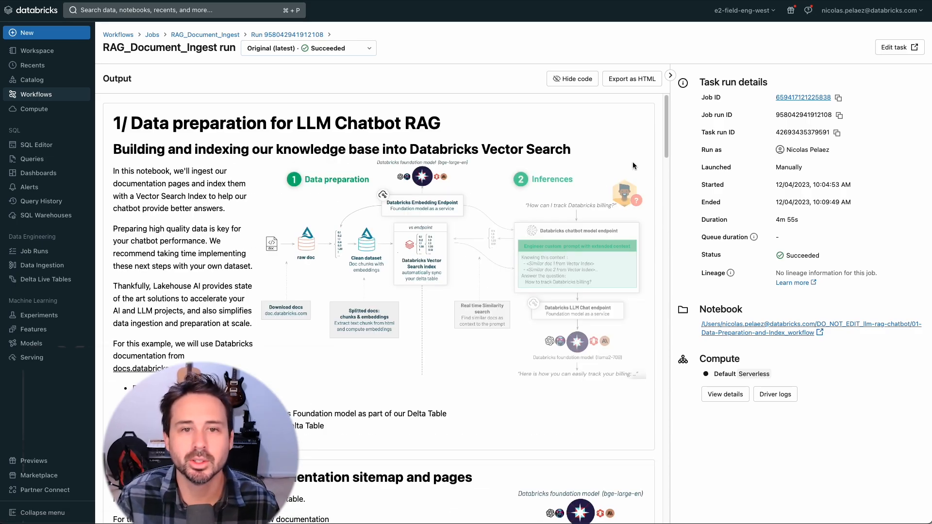
mouse_move(686, 145)
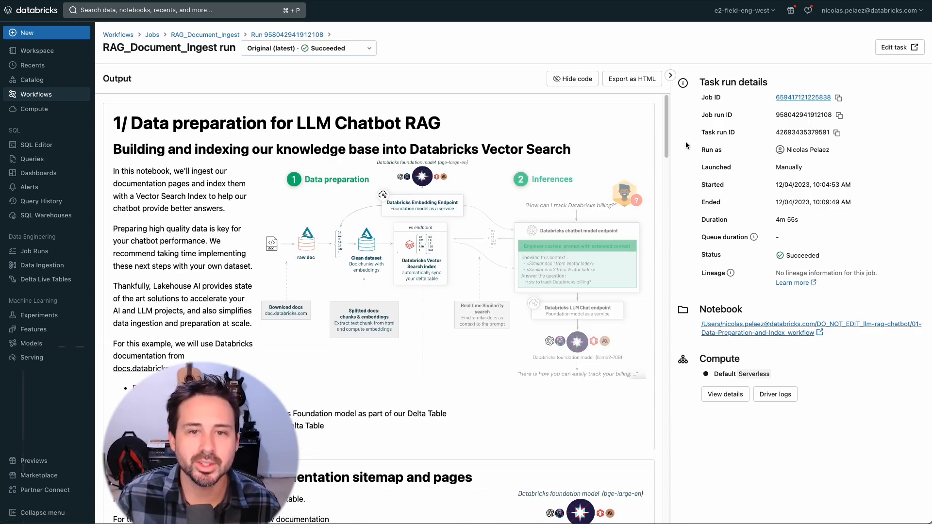
mouse_move(675, 141)
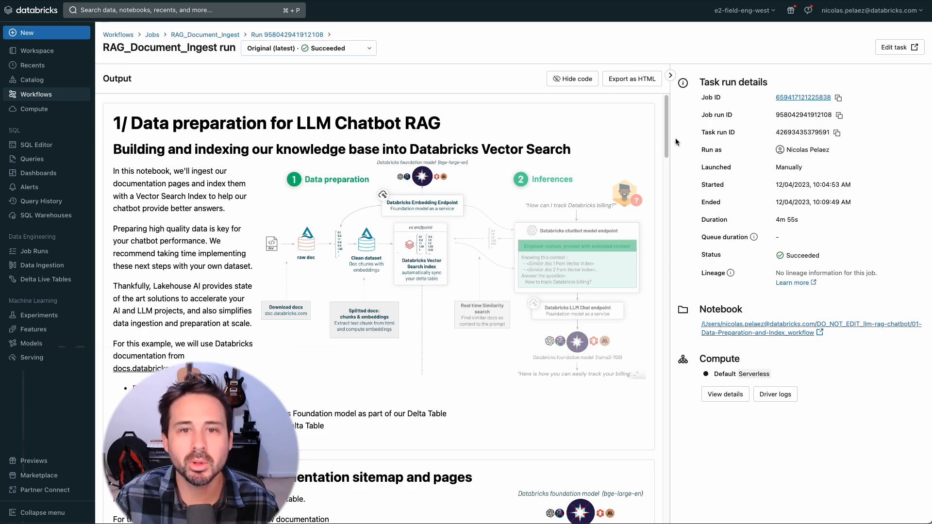
mouse_move(52, 72)
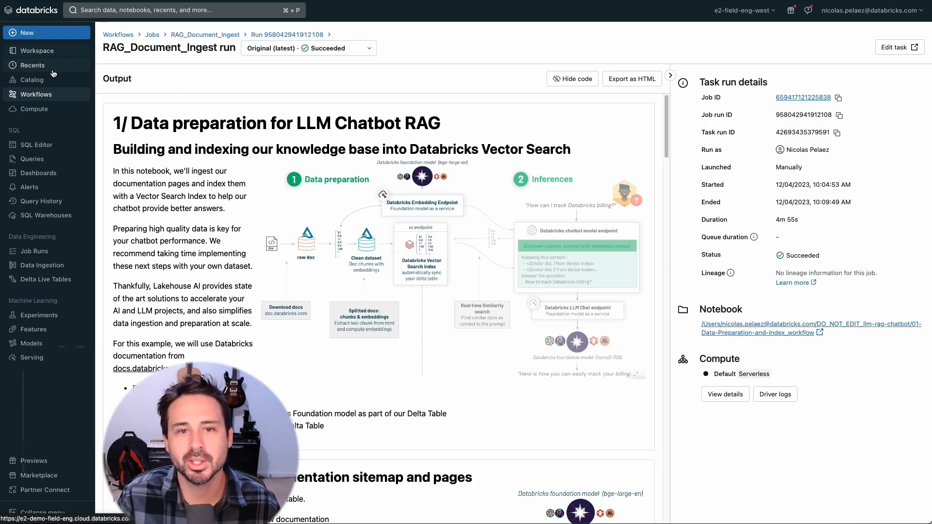
Review the 01-Data-Preparation-and-Index notebook, then show the databricks_documentation table in Catalog Explorer.
click(809, 324)
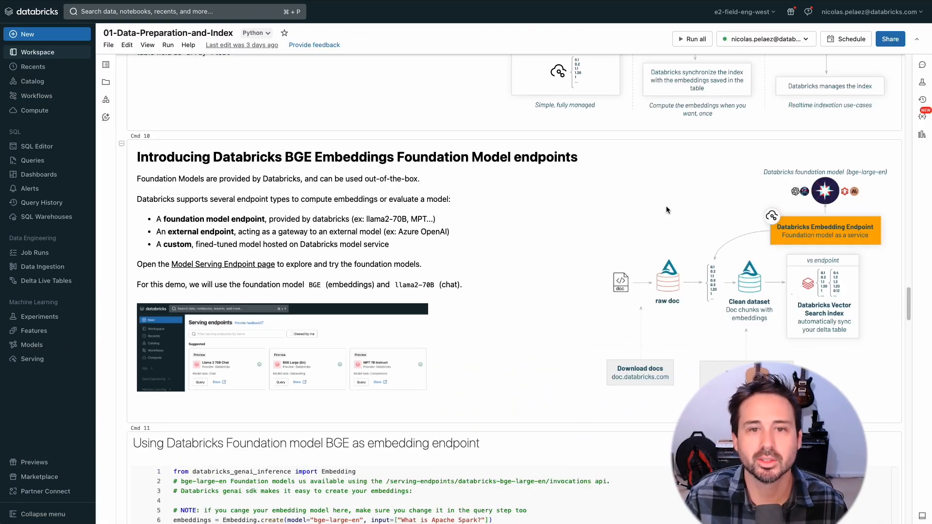
scroll(down, 3)
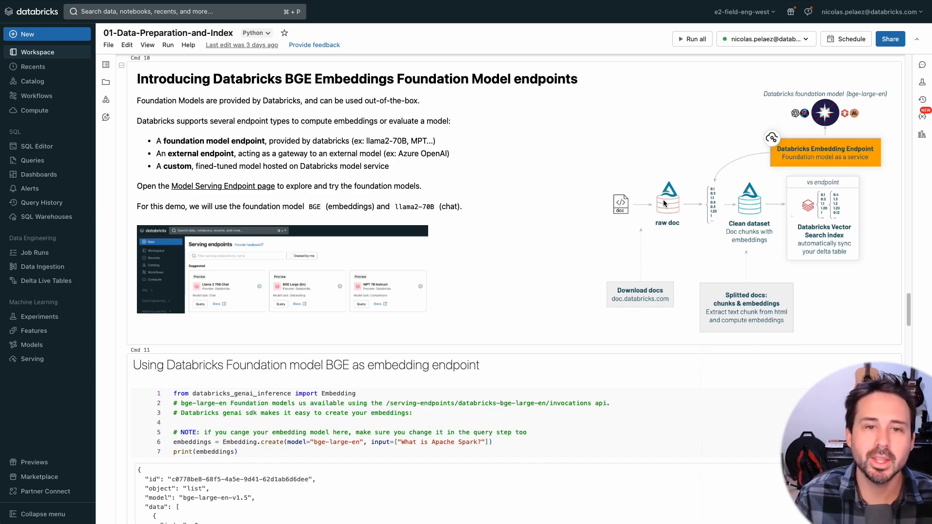
click(30, 81)
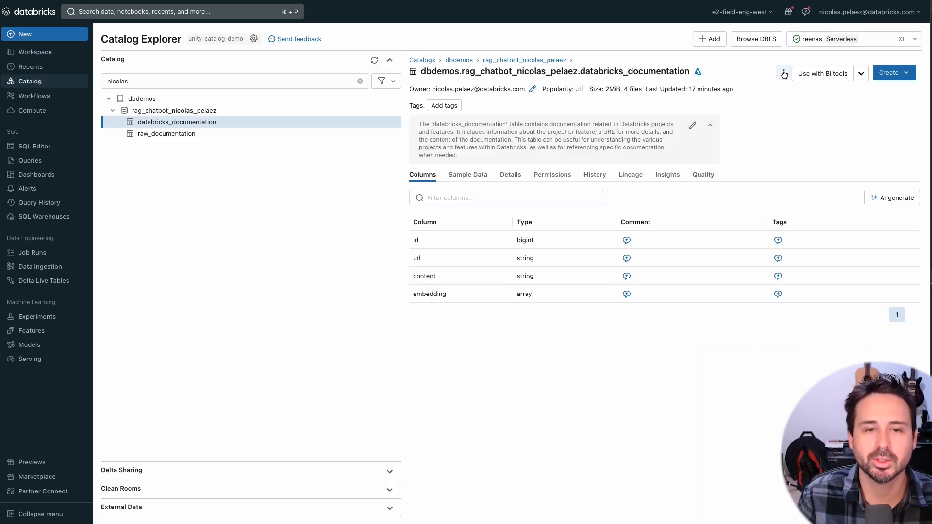
Configure a vector search index on the table with its primary key and dbdemos_vs_endpoint, then reach the RAG chain assembly cell.
click(783, 73)
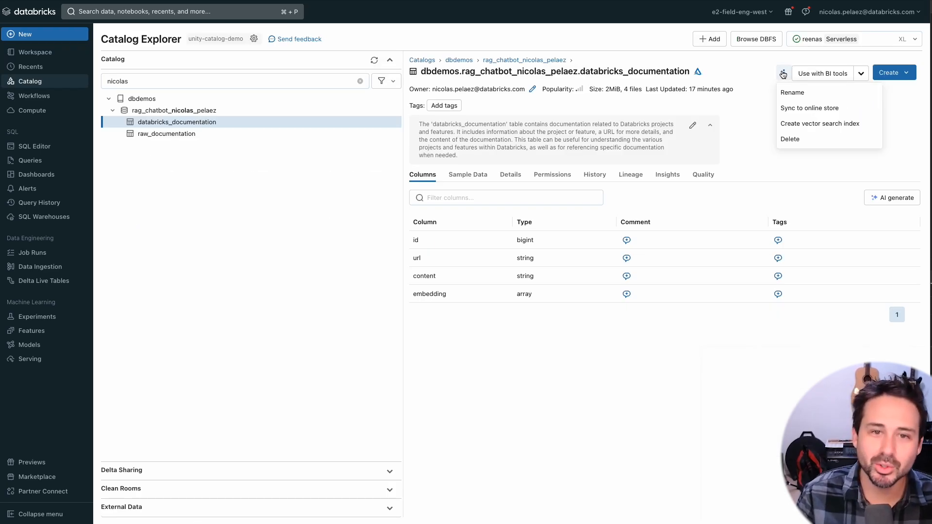
click(819, 123)
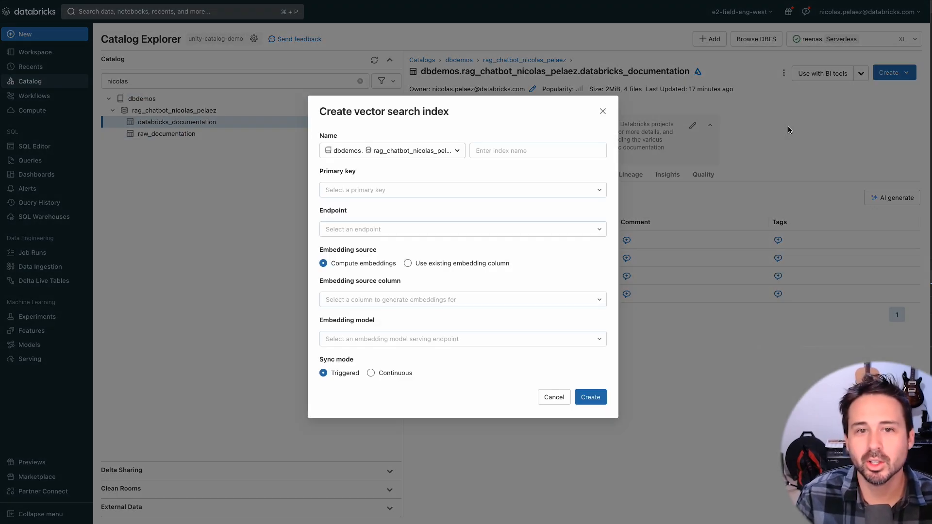
click(462, 189)
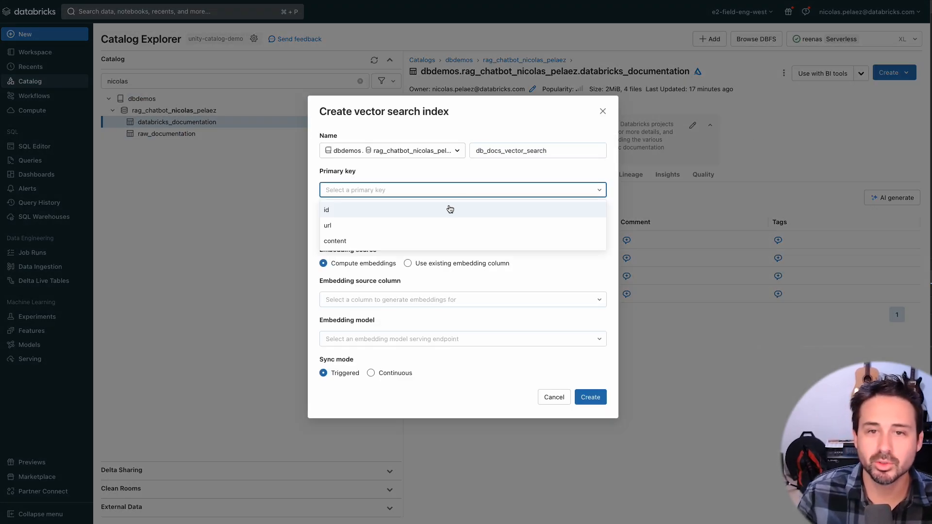
click(326, 210)
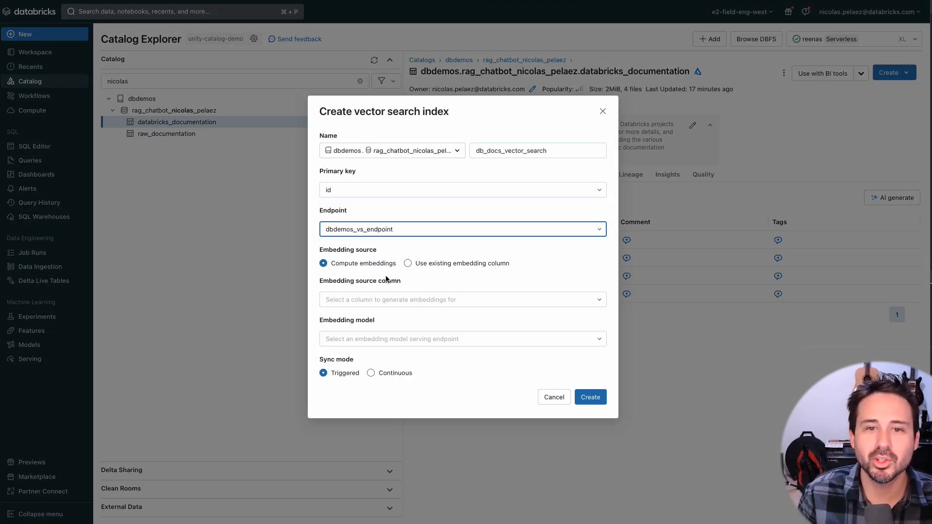
click(408, 263)
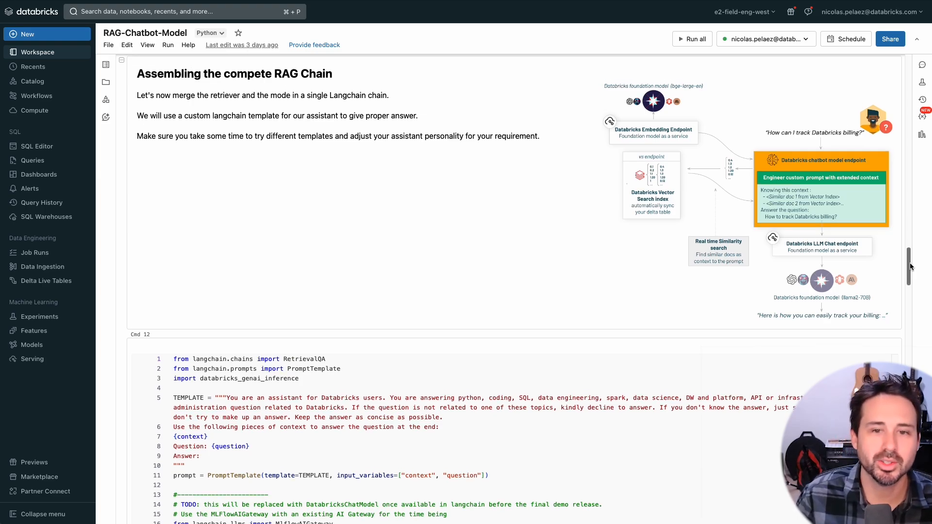
Scroll the RAG-Chatbot-Model notebook past cells 12–15 down to the Gradio chatbot UI.
scroll(down, 3)
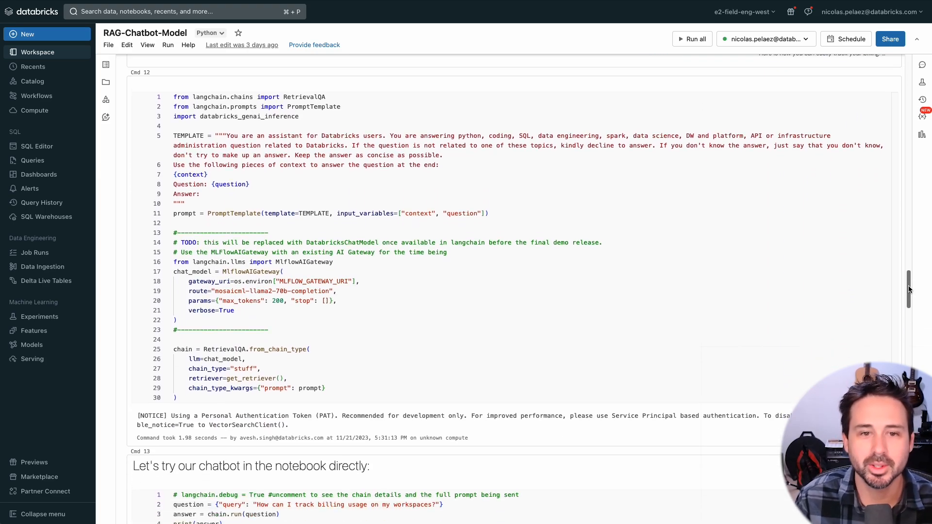
scroll(up, 3)
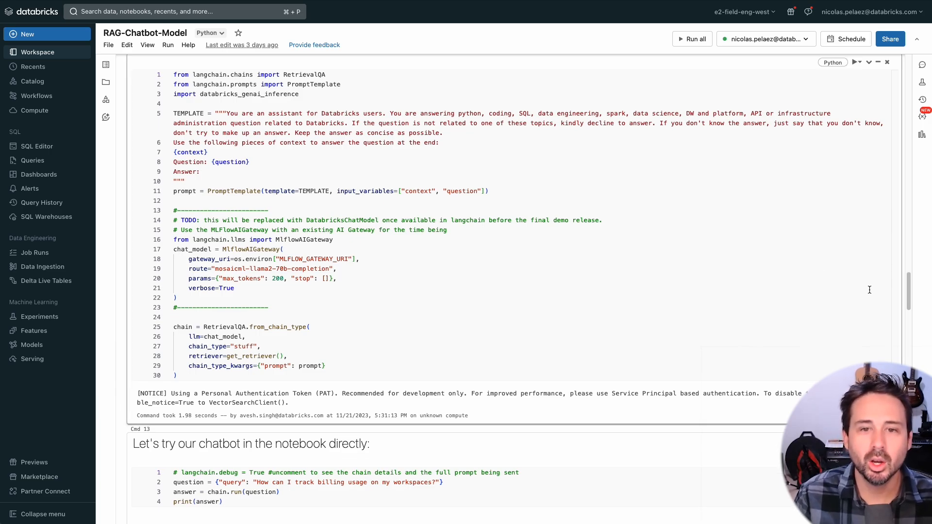
scroll(down, 3)
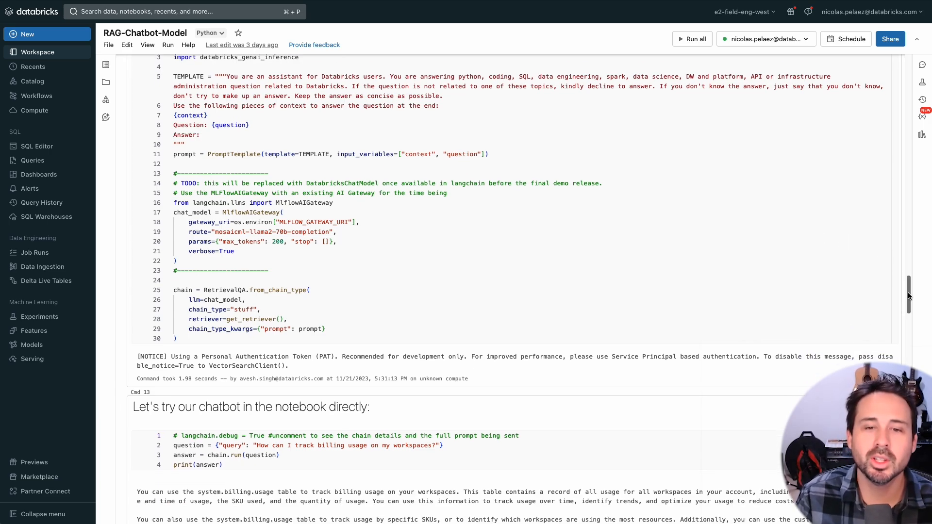
scroll(down, 3)
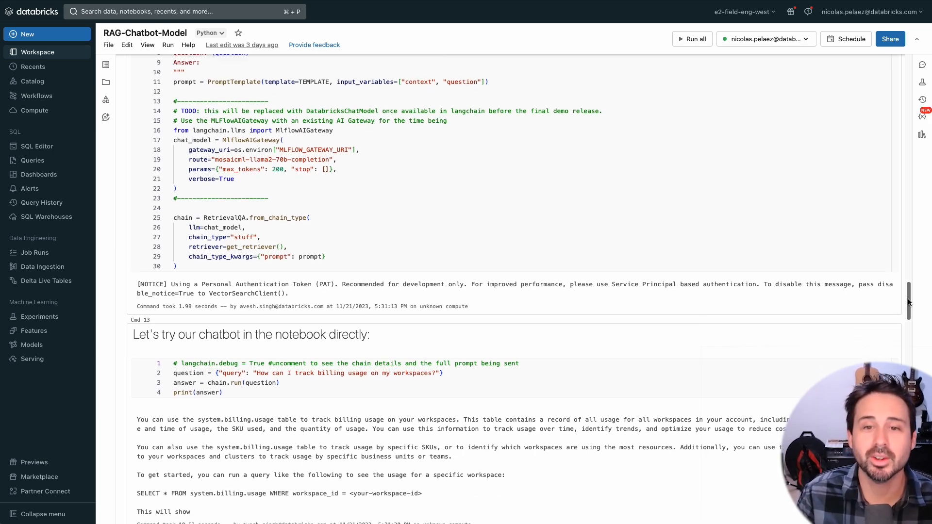
scroll(down, 3)
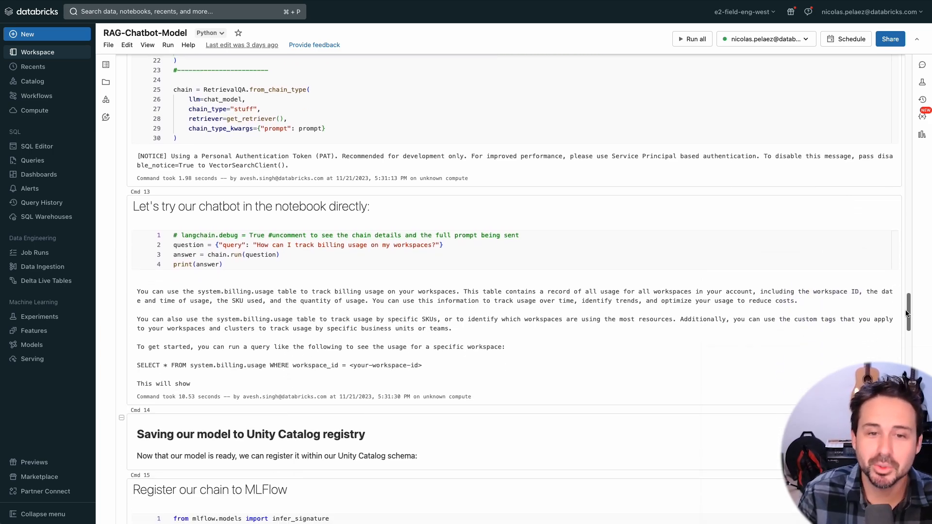
scroll(down, 3)
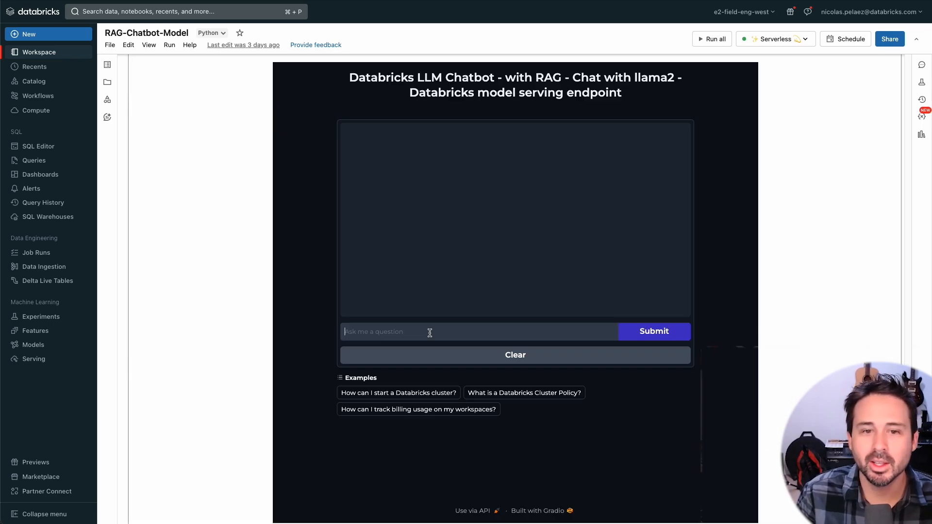
Ask the RAG chatbot for key features of Delta Live Tables, then bring up the chatbot_model_analysis dashboard.
text(Can you tell me a few)
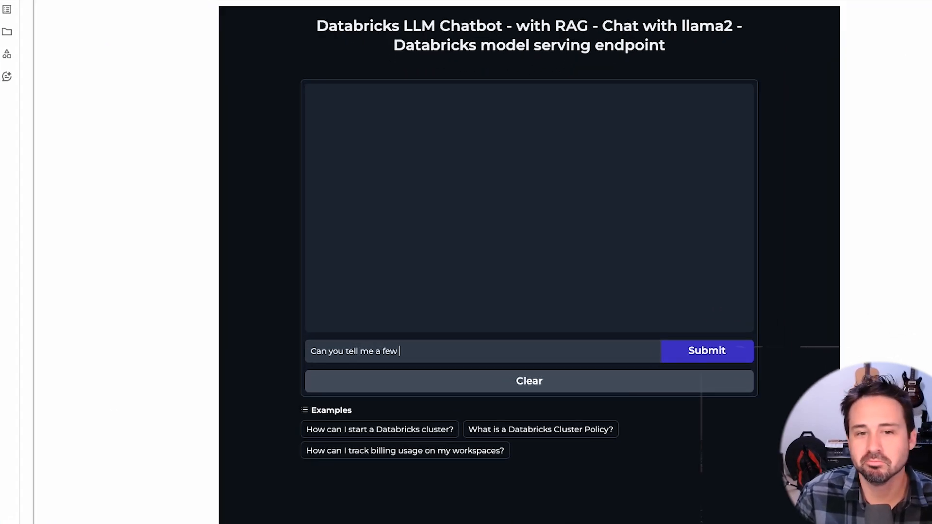
text(of the key features of Delta Liv)
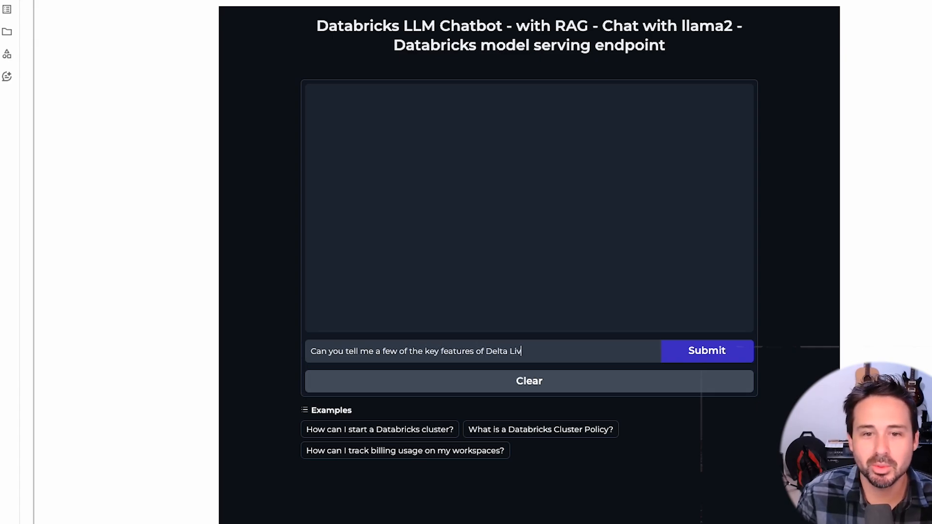
click(706, 350)
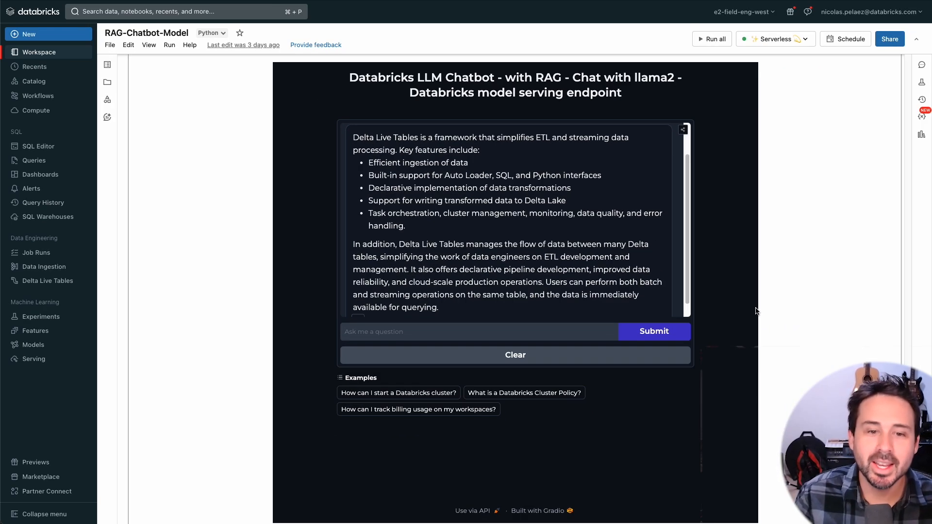
click(39, 173)
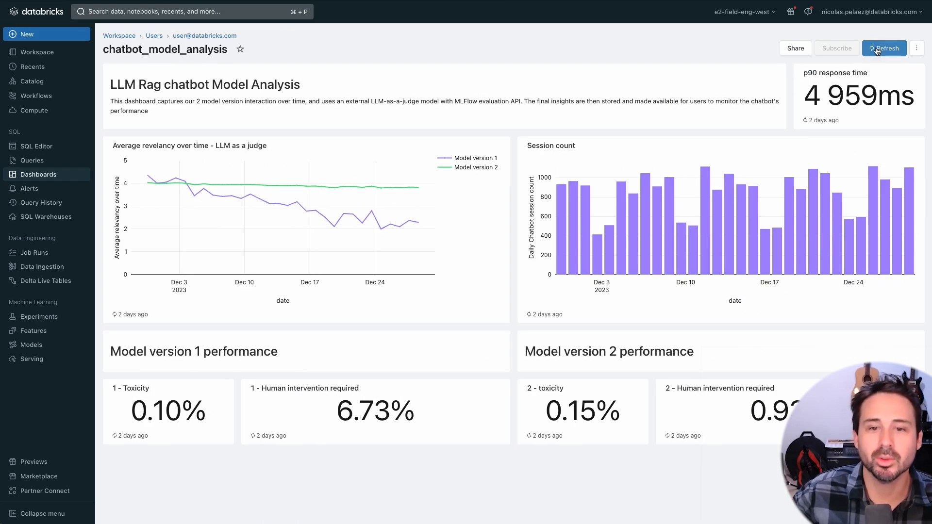
mouse_move(883, 48)
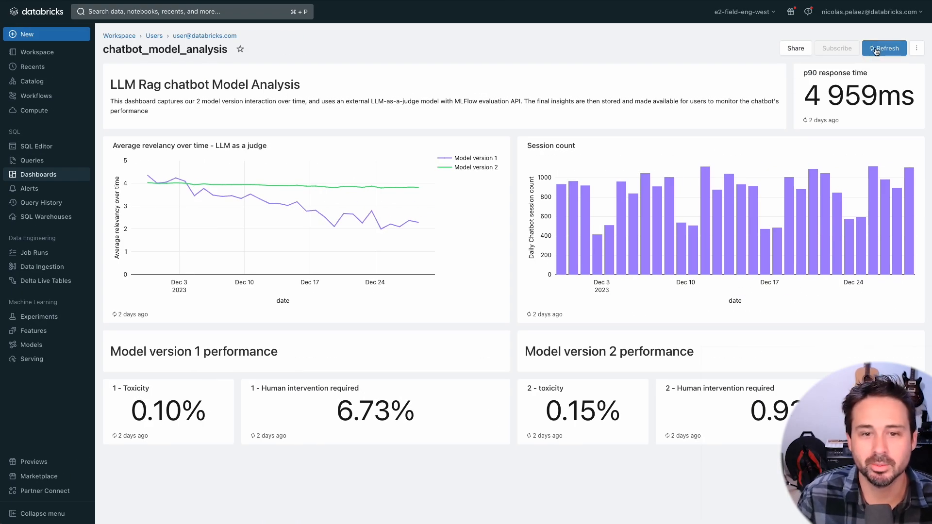
Refresh the chatbot_model_analysis dashboard so every widget shows just-updated data.
click(883, 49)
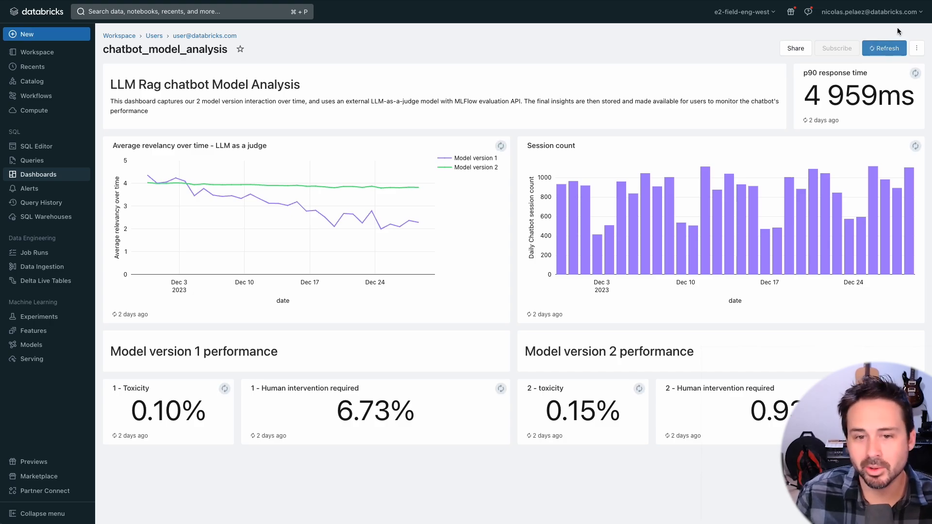
click(883, 48)
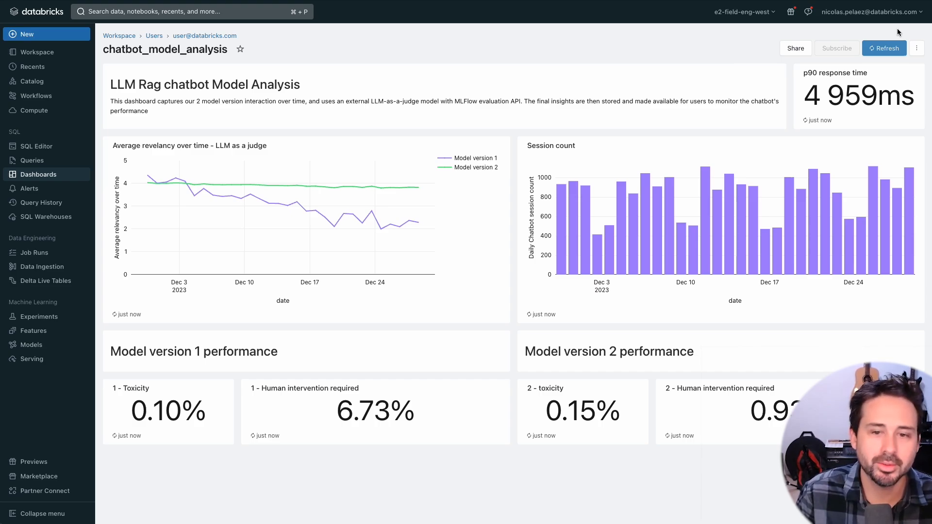
mouse_move(651, 56)
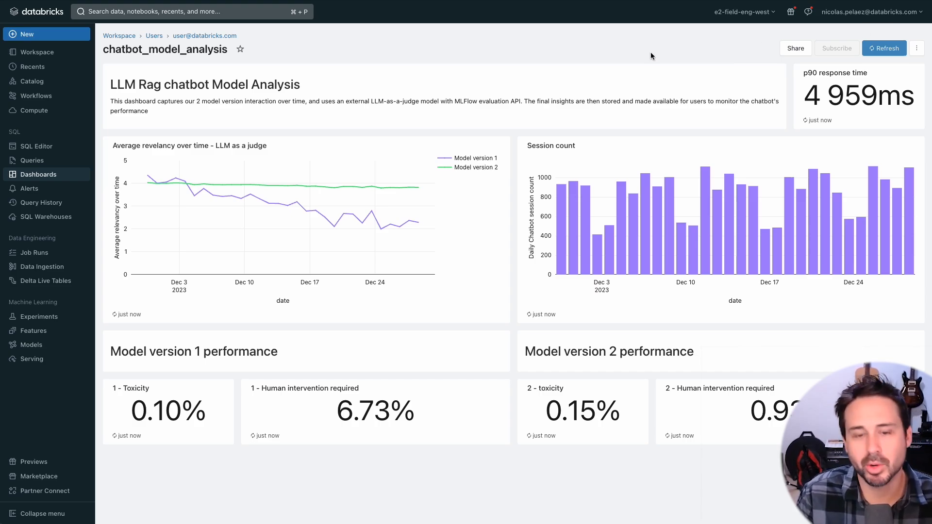
mouse_move(655, 202)
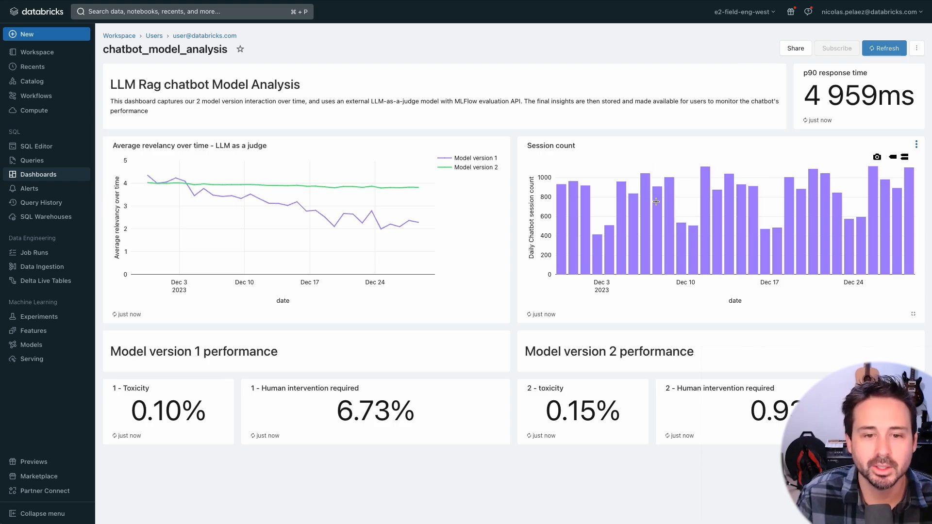
mouse_move(693, 238)
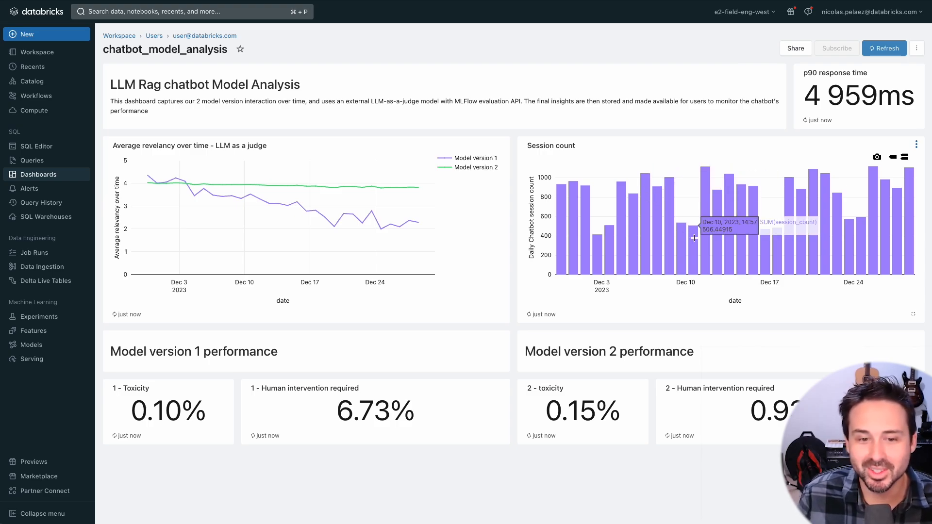
mouse_move(763, 403)
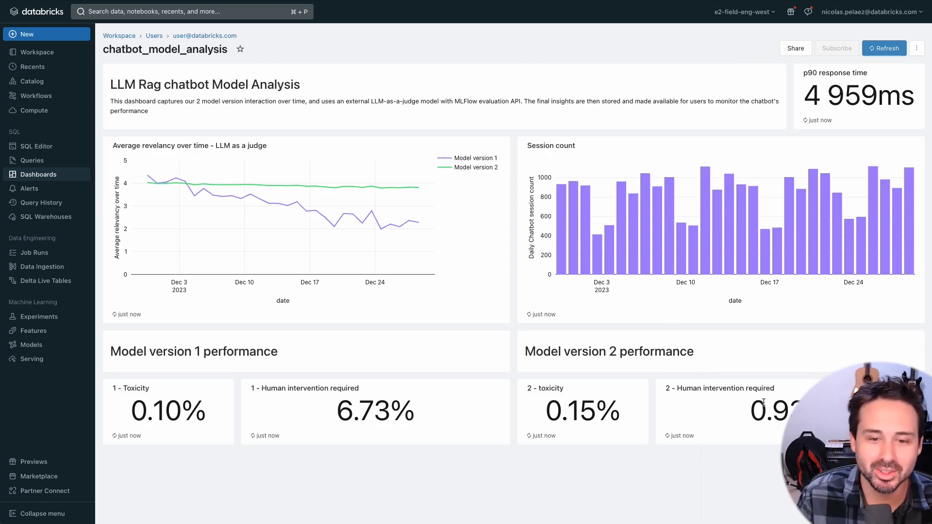
mouse_move(384, 235)
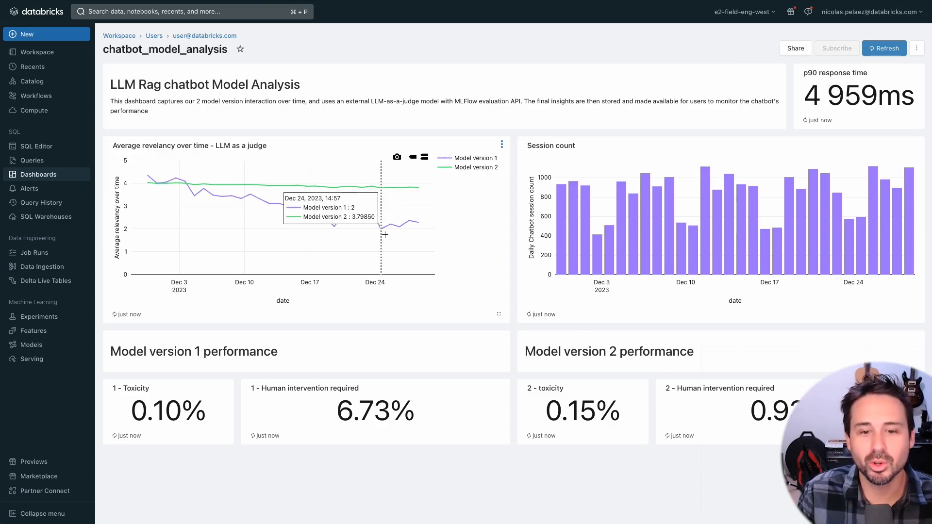
mouse_move(361, 235)
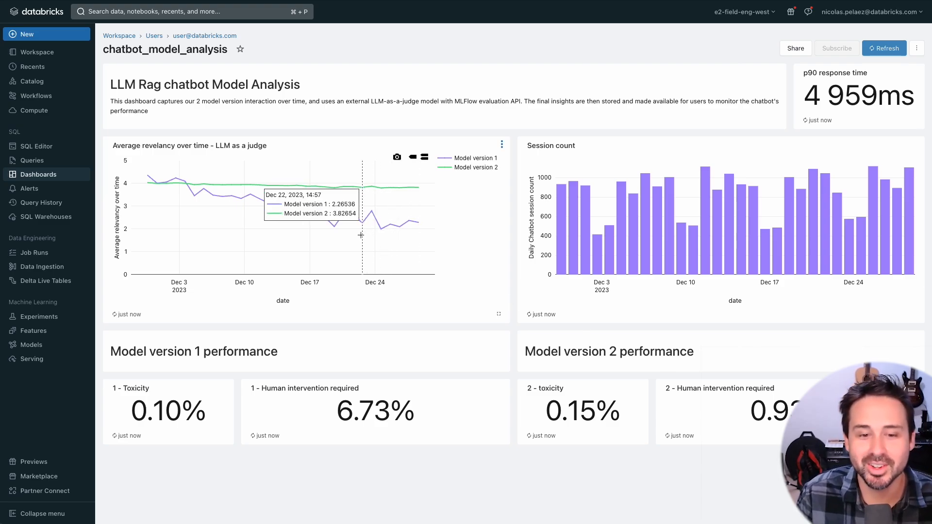